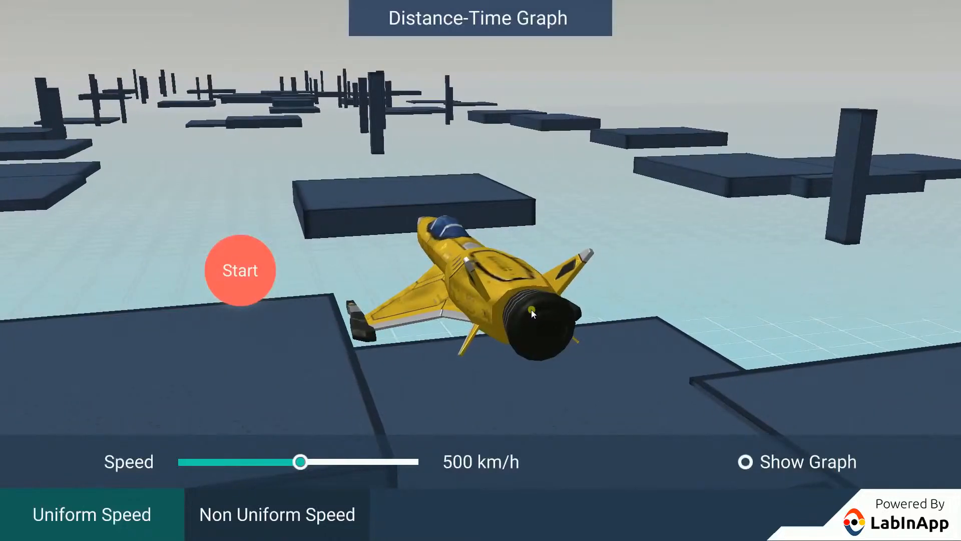
{"action": "mouse_move", "coordinate": [927, 409]}
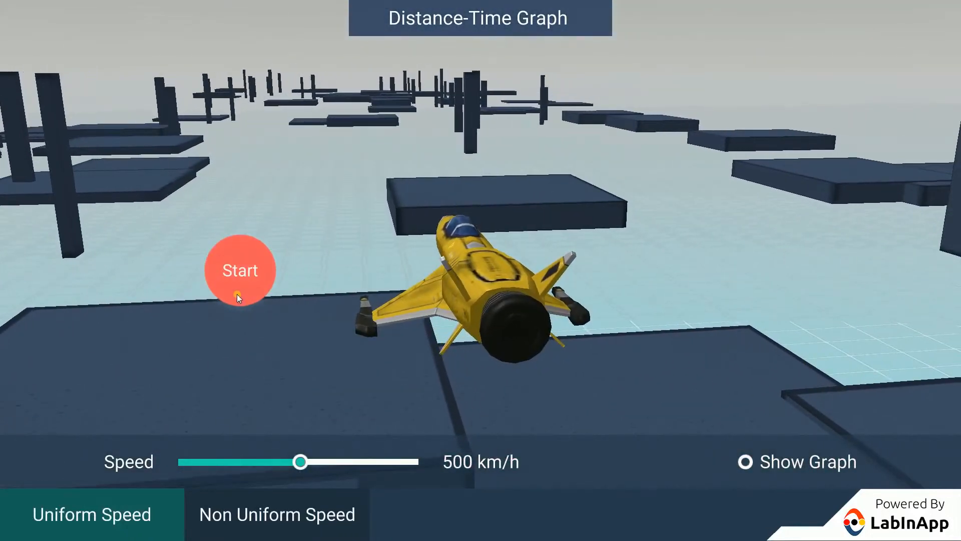
Launch the jet flying forward at a uniform 500 km/h.
{"action": "left_click", "coordinate": [239, 270]}
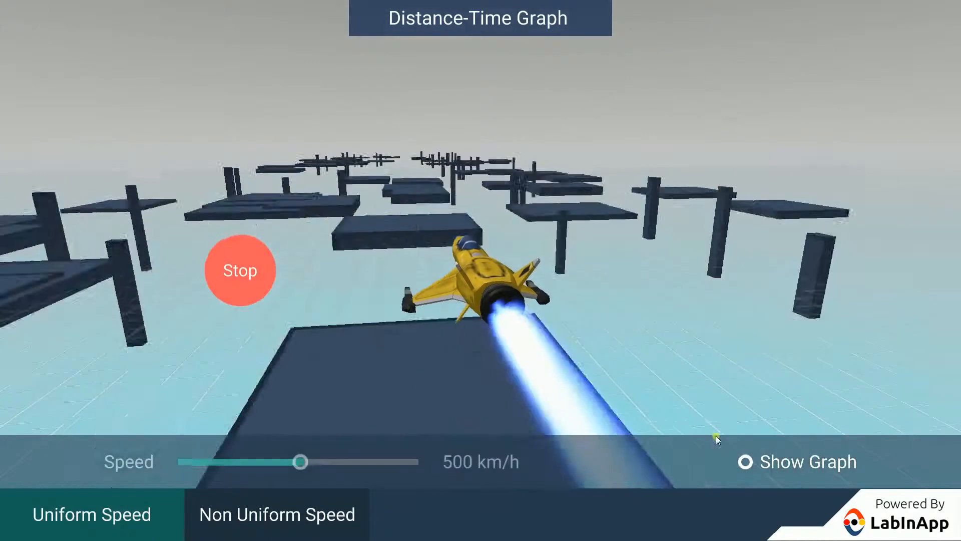
Show the straight S-T graph of the uniform flight, then select Non Uniform Speed.
{"action": "left_click", "coordinate": [745, 462]}
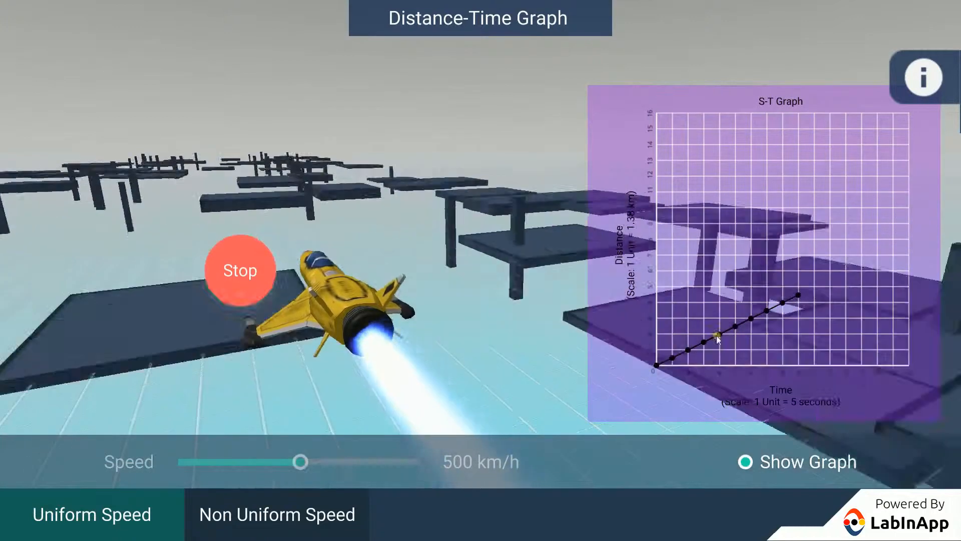
{"action": "left_click", "coordinate": [276, 513]}
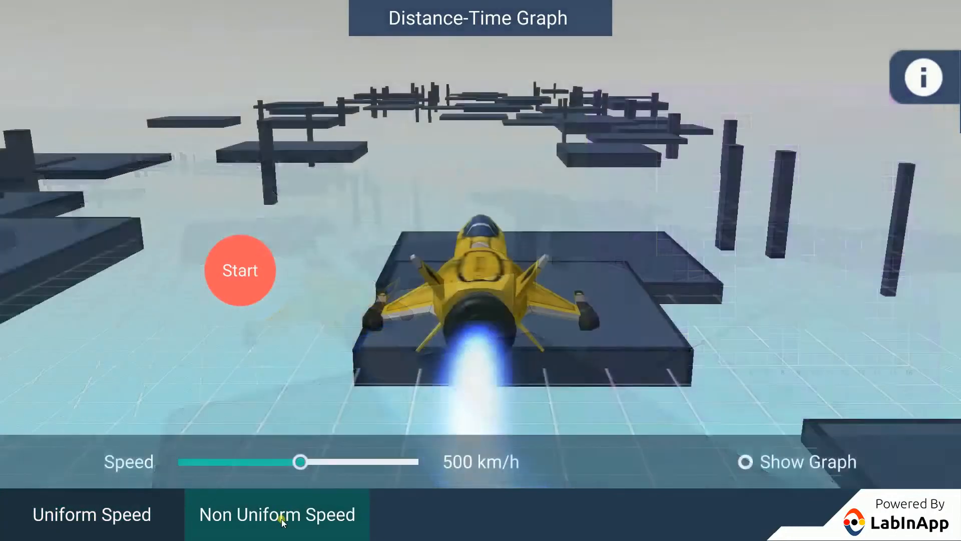
Start the non-uniform flight with its S-T graph shown and raise speed to 1000 km/h.
{"action": "left_click", "coordinate": [239, 270]}
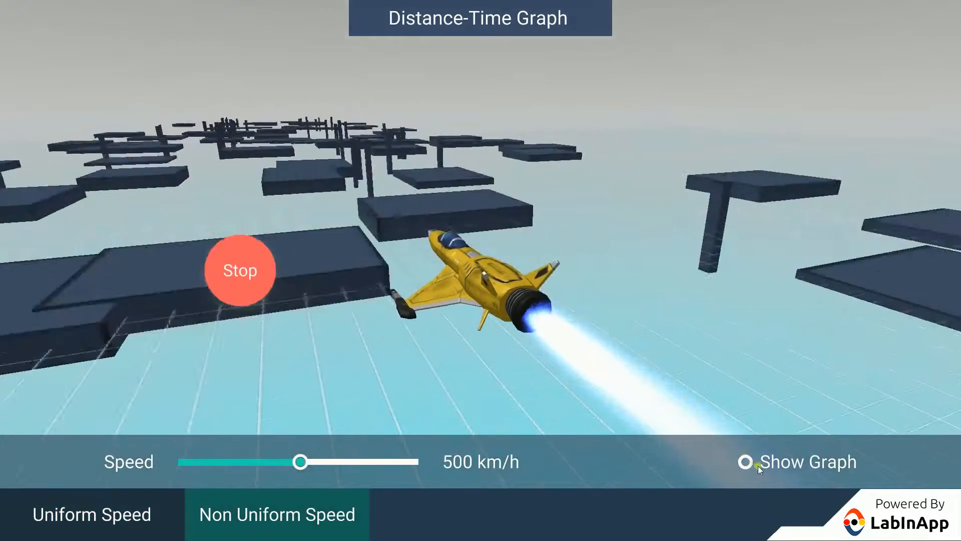
{"action": "left_click", "coordinate": [745, 461]}
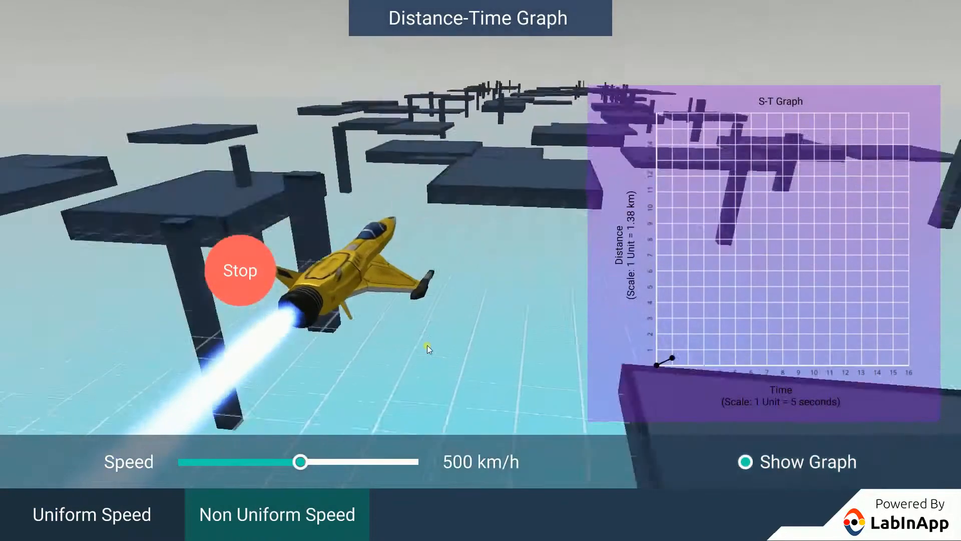
{"action": "left_click_drag", "start_coordinate": [299, 461], "coordinate": [358, 461]}
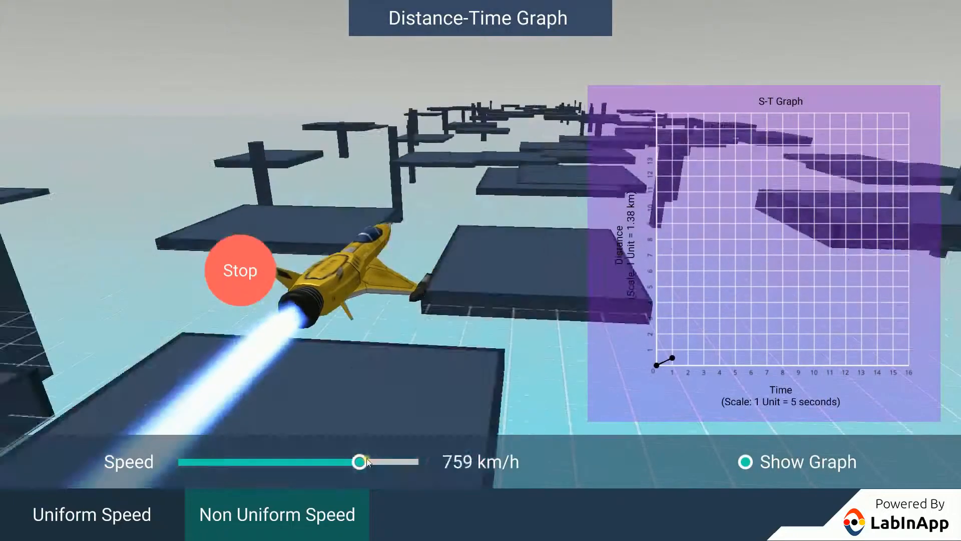
{"action": "left_click_drag", "start_coordinate": [360, 462], "coordinate": [411, 461]}
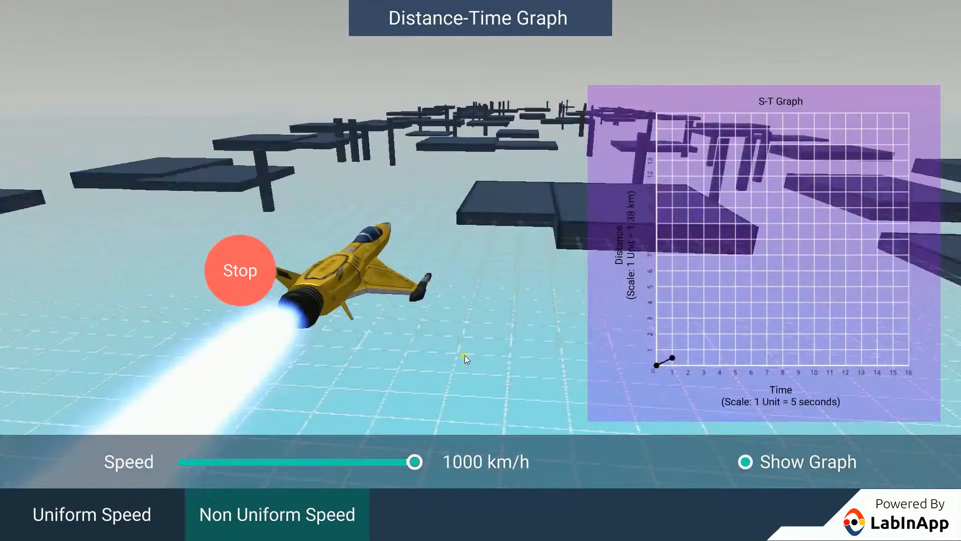